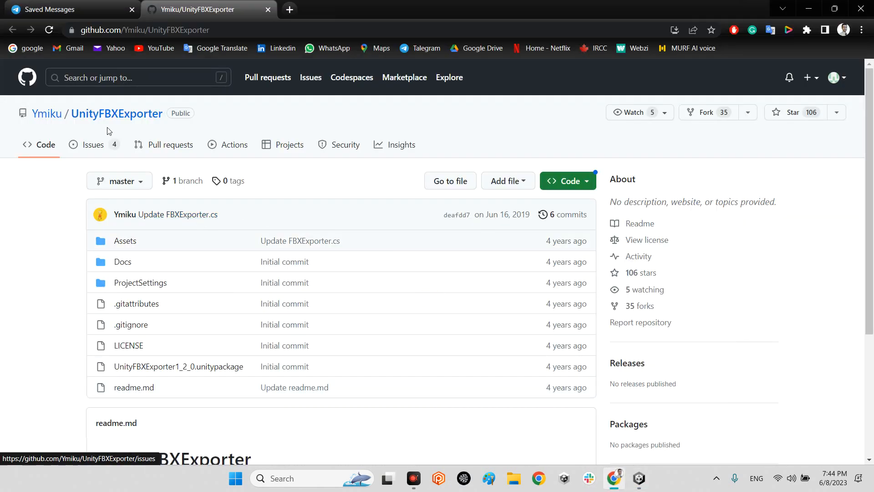
Close the unrelated saved-messages tab and check the UnityFBXExporter repository address
click(132, 9)
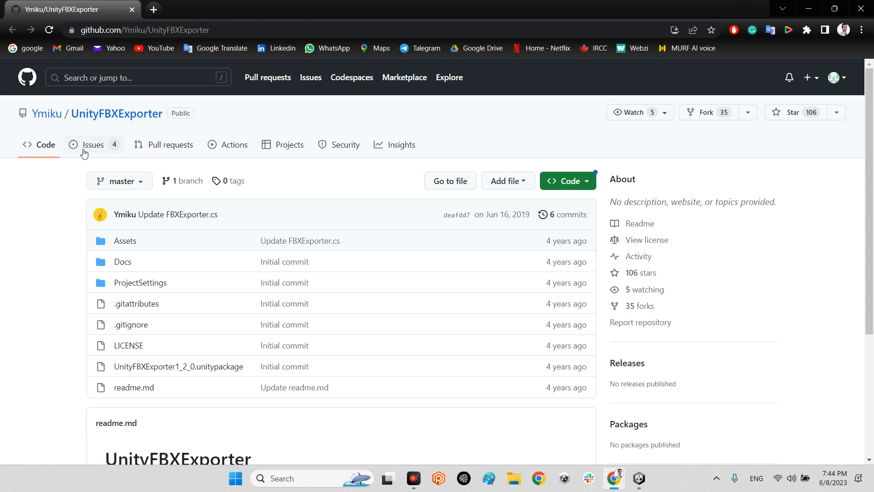
mouse_move(44, 124)
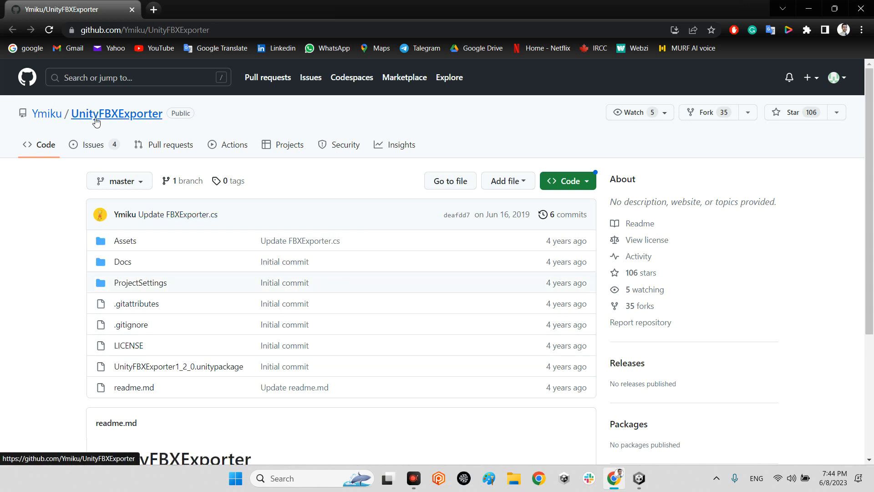
mouse_move(171, 124)
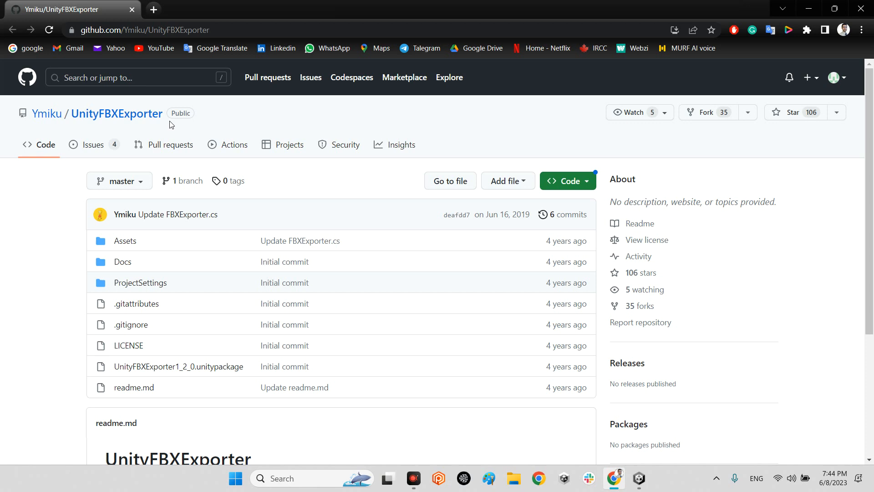
click(142, 29)
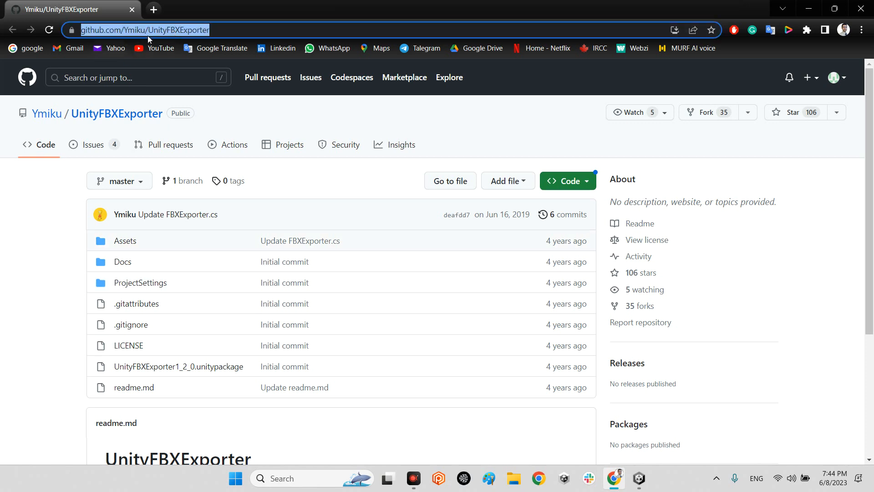
mouse_move(244, 230)
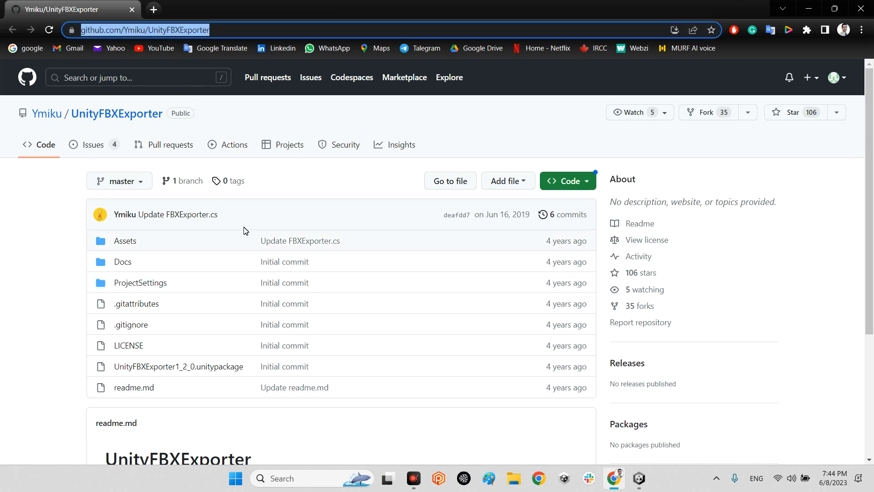
click(564, 180)
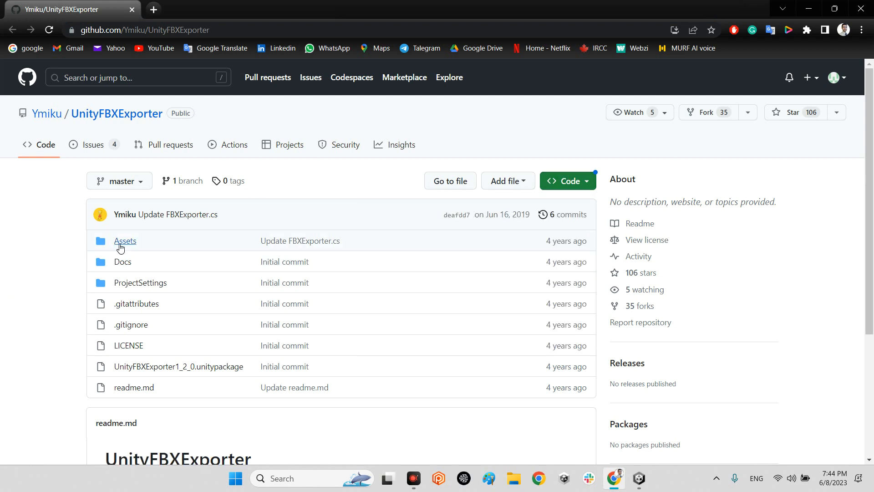
Browse the repository's Assets and Packages folders, then return to its top level
click(125, 241)
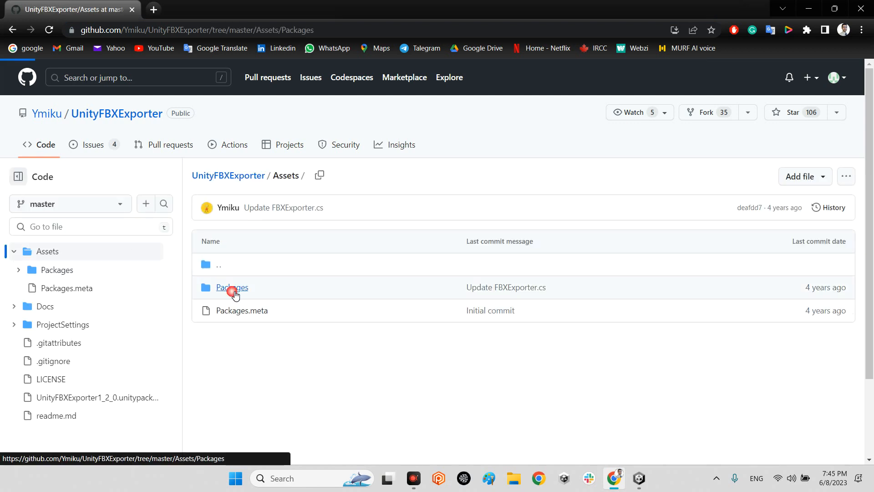
click(231, 287)
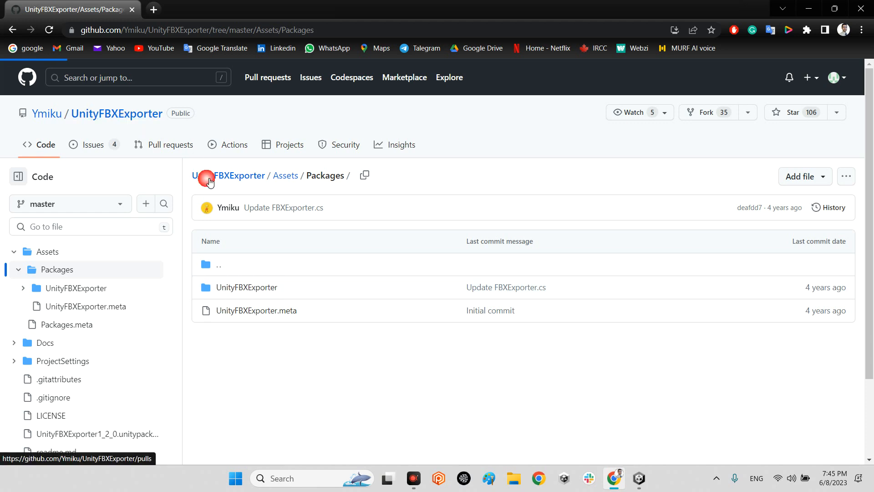
click(639, 479)
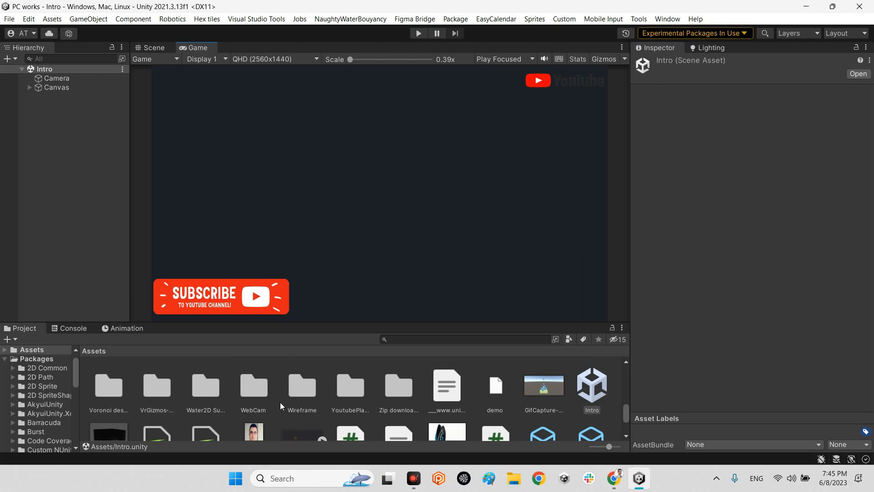
Open the UnityFBXExporter scene in the Scene view, showing the coloured cube model
scroll(down, 3)
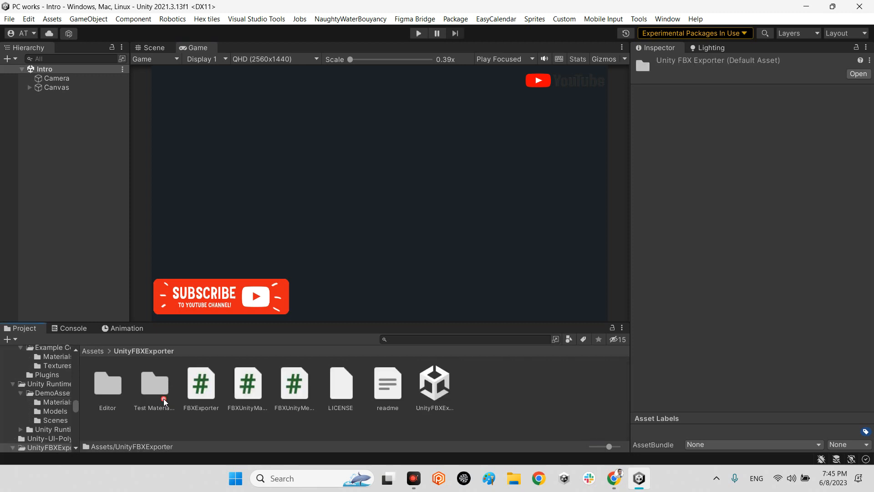
click(151, 47)
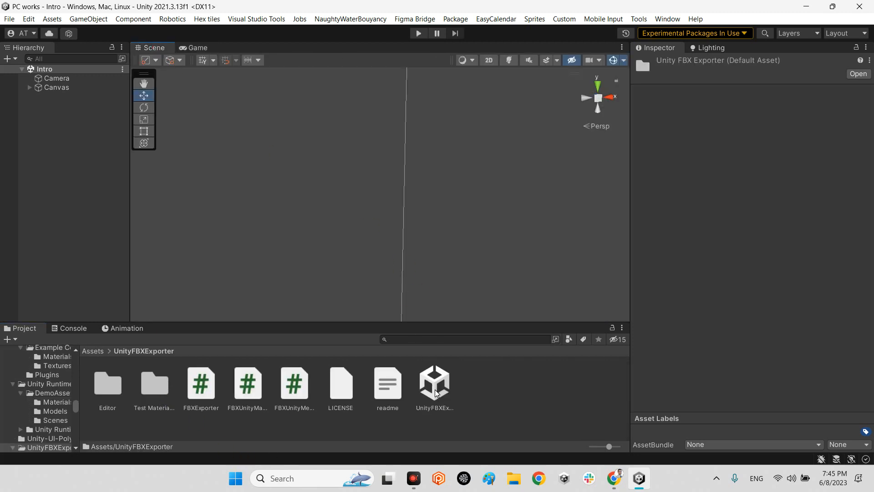
double_click(435, 383)
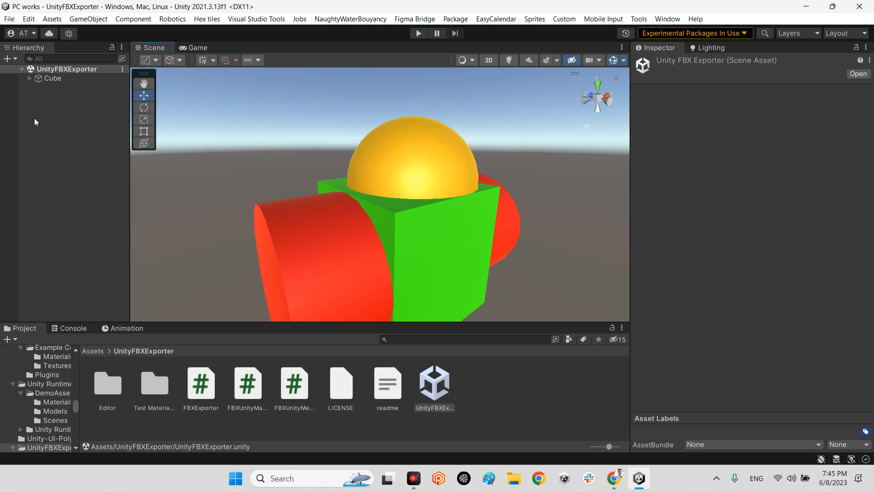
Expand the Cube in the Hierarchy and inspect it and its Cylinder child
click(37, 78)
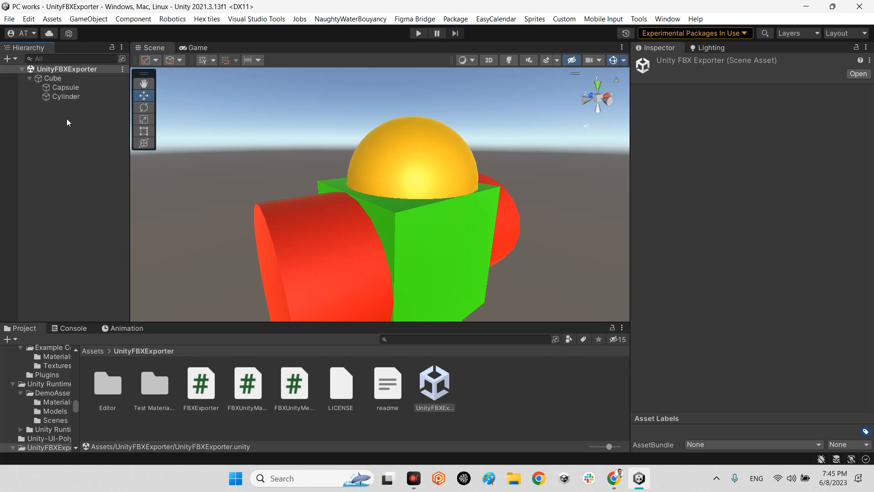
click(55, 78)
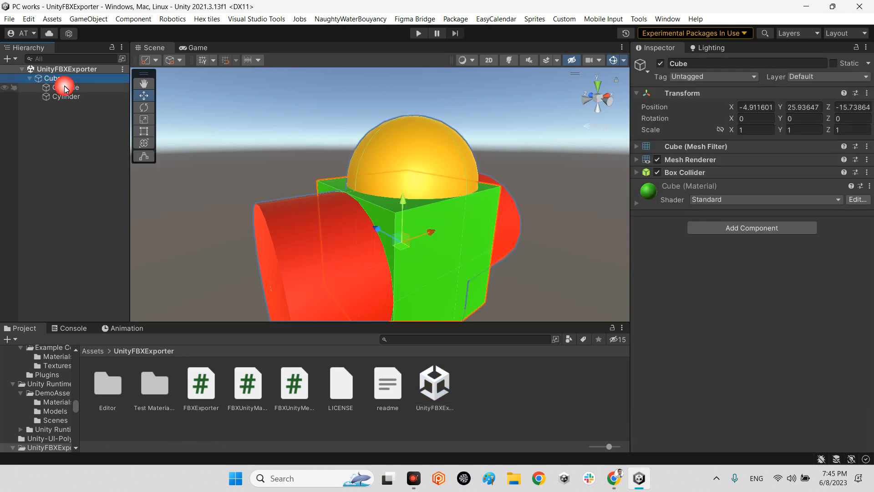
click(72, 96)
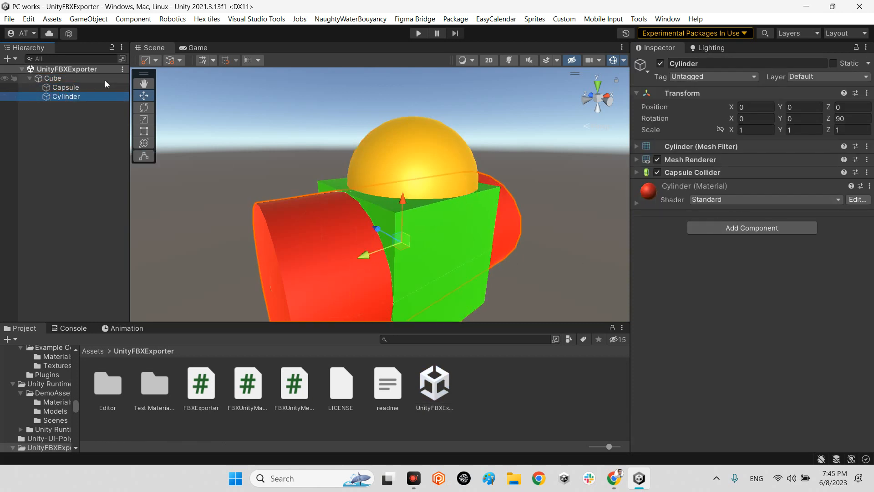
click(54, 78)
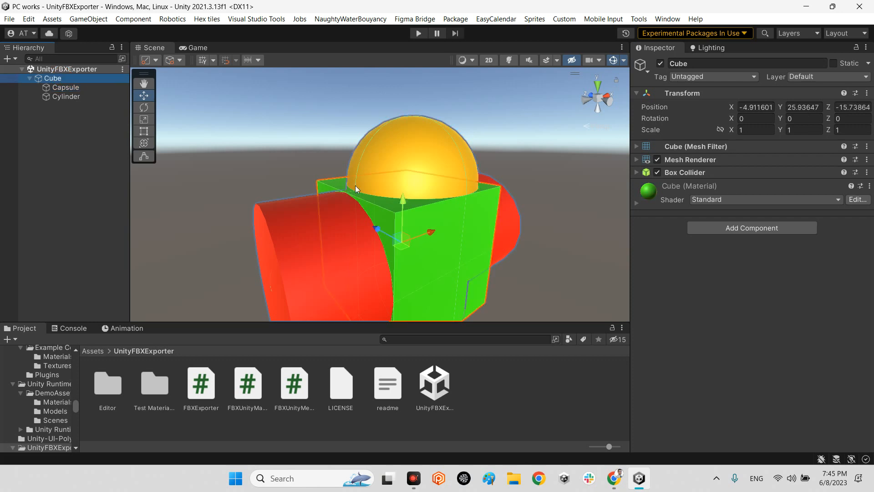
mouse_move(405, 236)
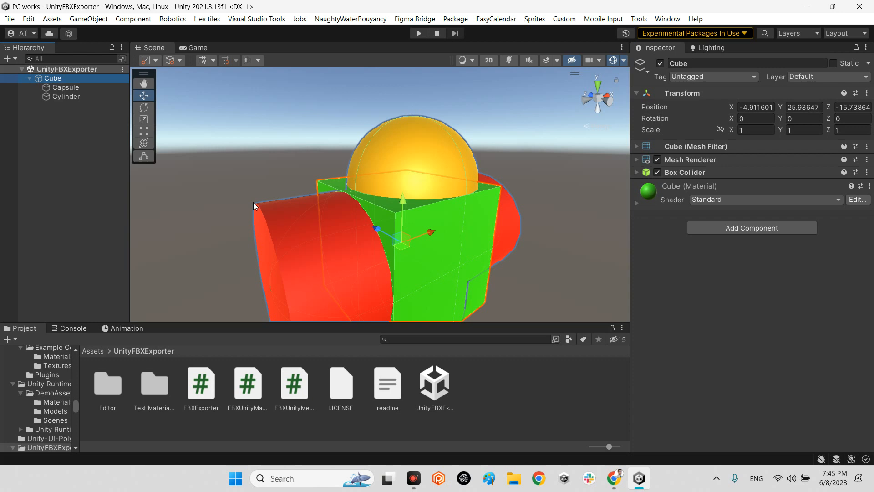
mouse_move(56, 165)
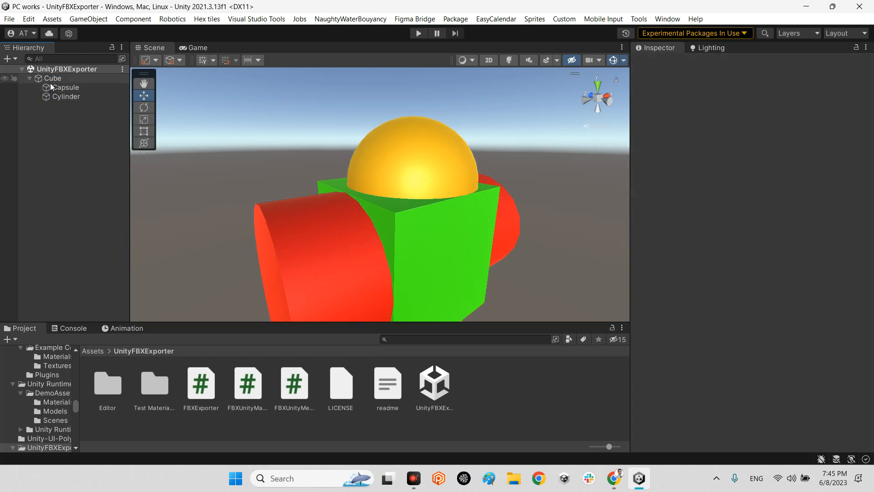
Select the Capsule and Cylinder children together, then inspect the Capsule and reselect the Cube
click(55, 78)
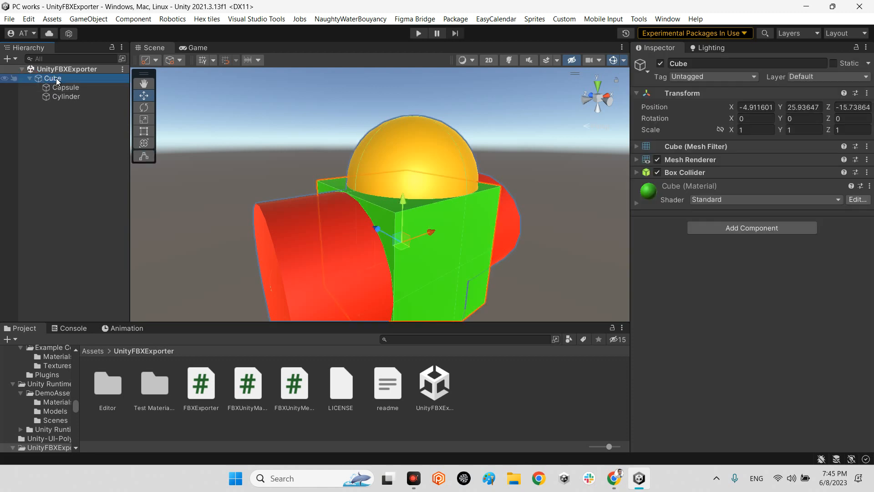
click(65, 87)
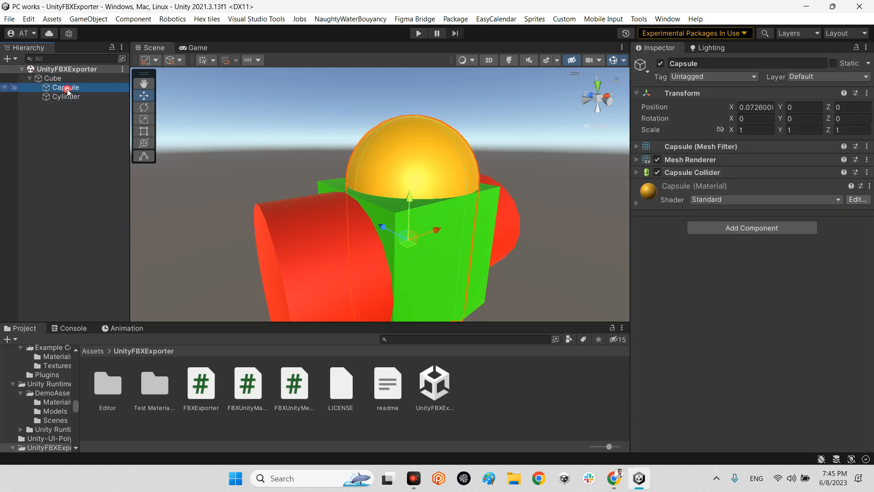
click(65, 96)
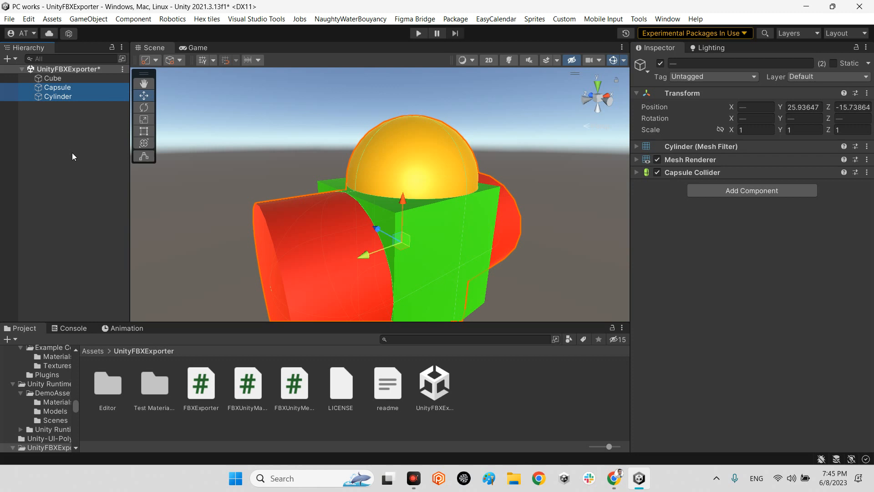
right_click(52, 78)
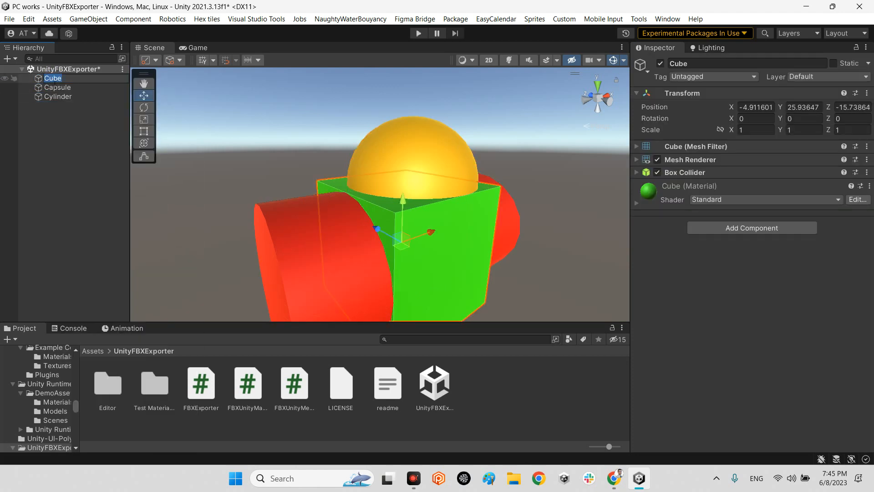
click(57, 87)
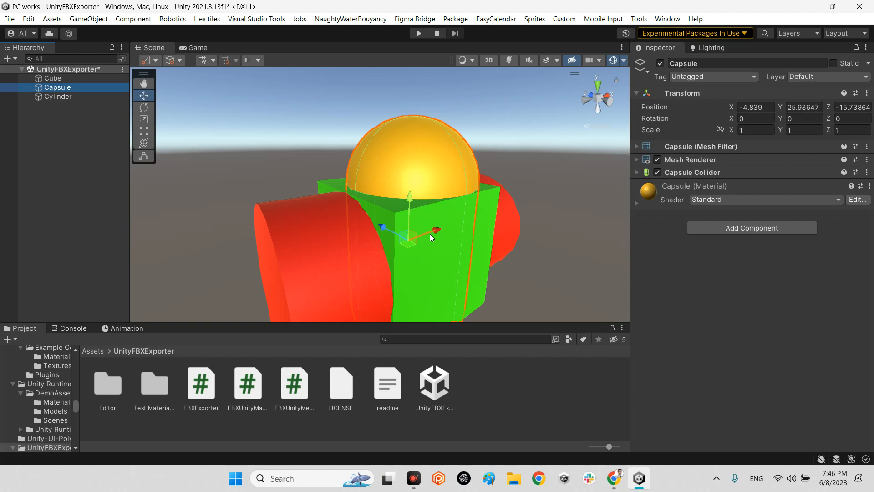
click(54, 78)
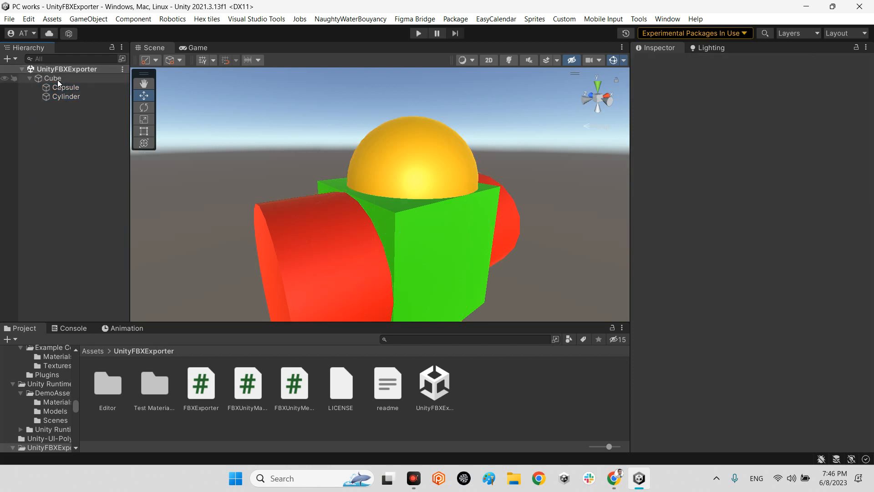
Show the Cube's context menu with the FBX Exporter export options
right_click(52, 78)
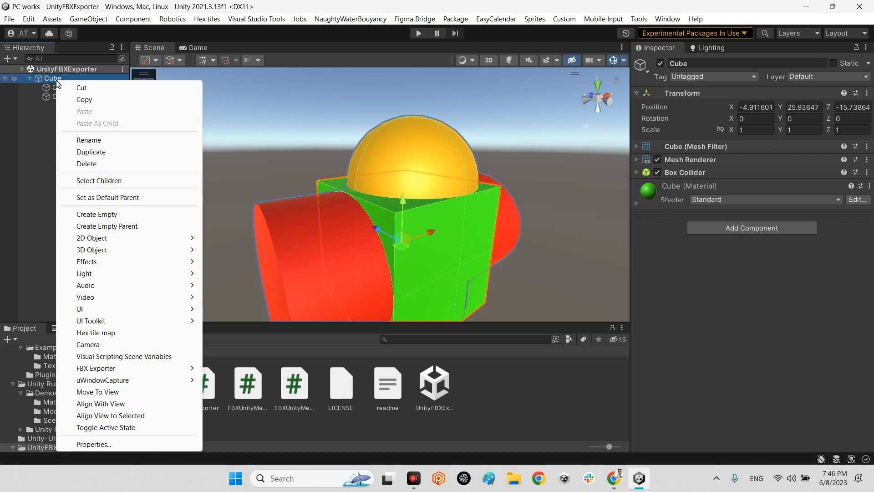
mouse_move(114, 358)
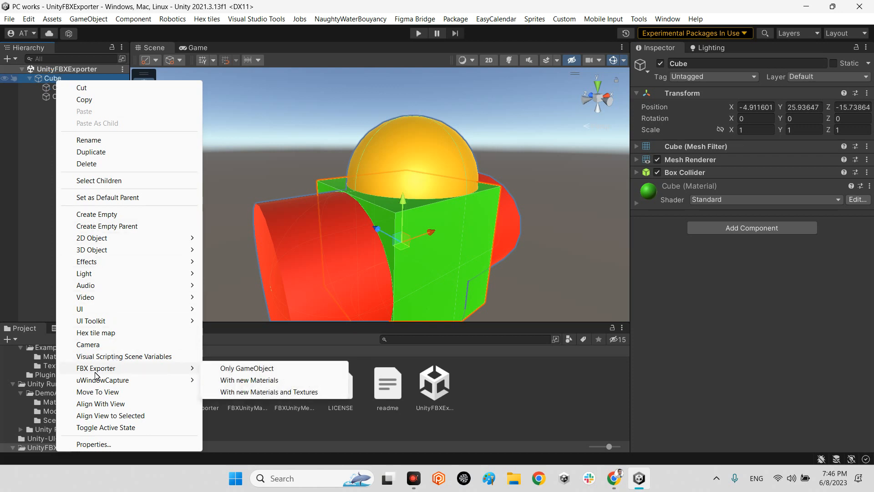
mouse_move(269, 391)
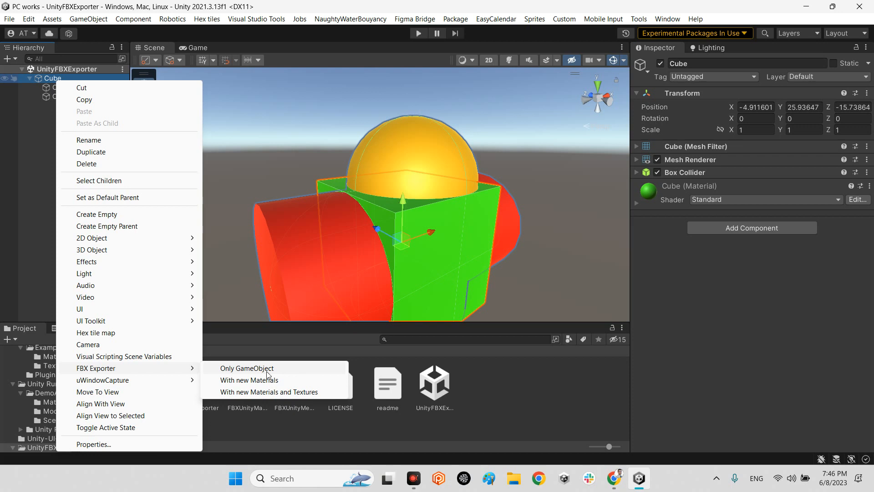
mouse_move(267, 372)
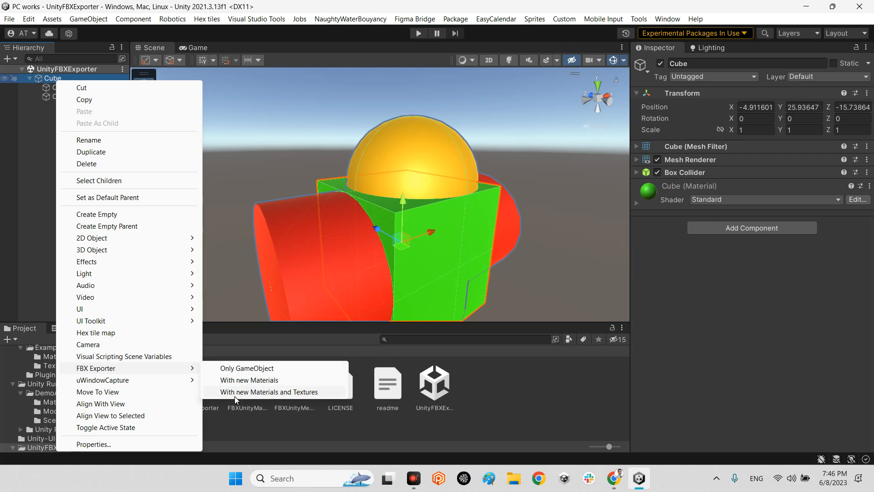
mouse_move(306, 396)
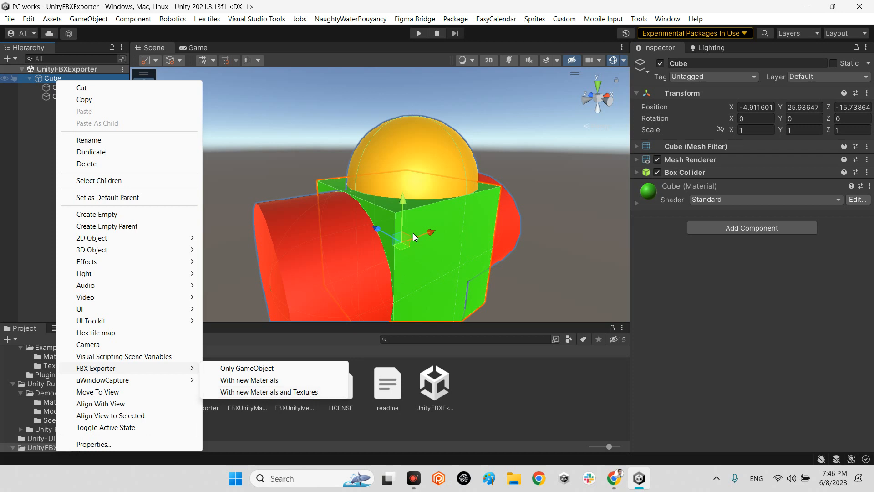
mouse_move(281, 368)
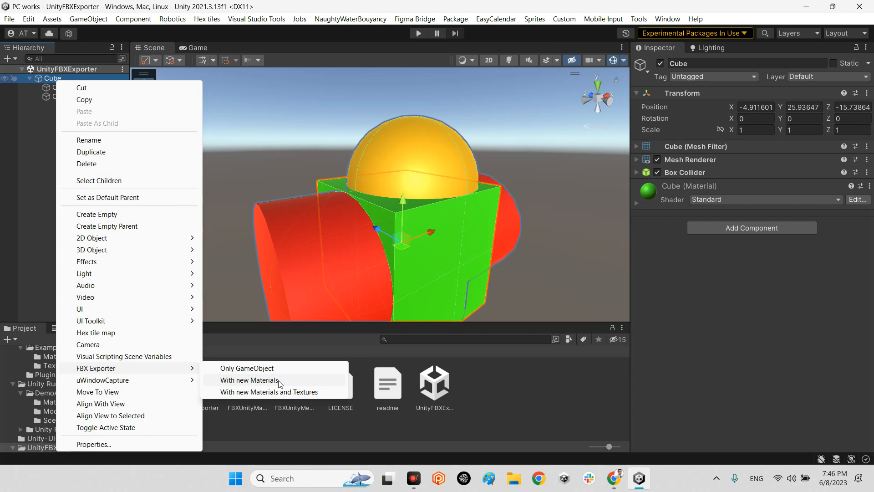
mouse_move(250, 383)
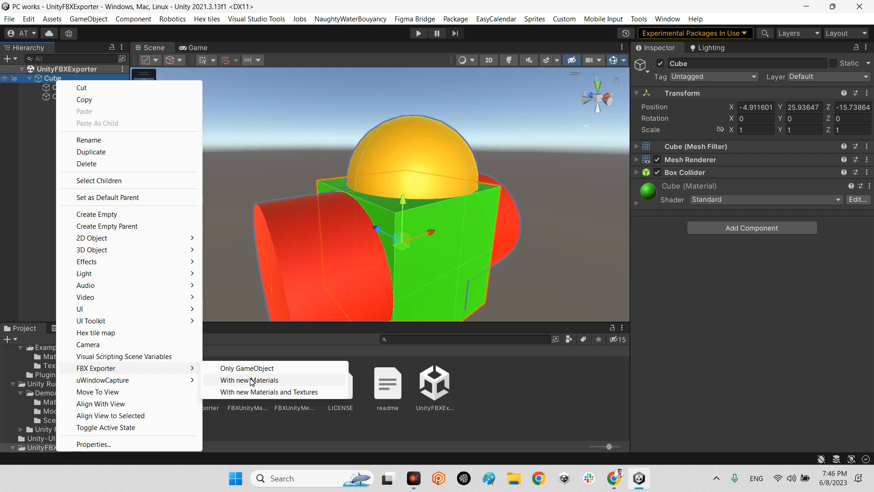
Export the Cube with new Materials as Cube.fbx into the UnityFBXExporter folder
click(248, 379)
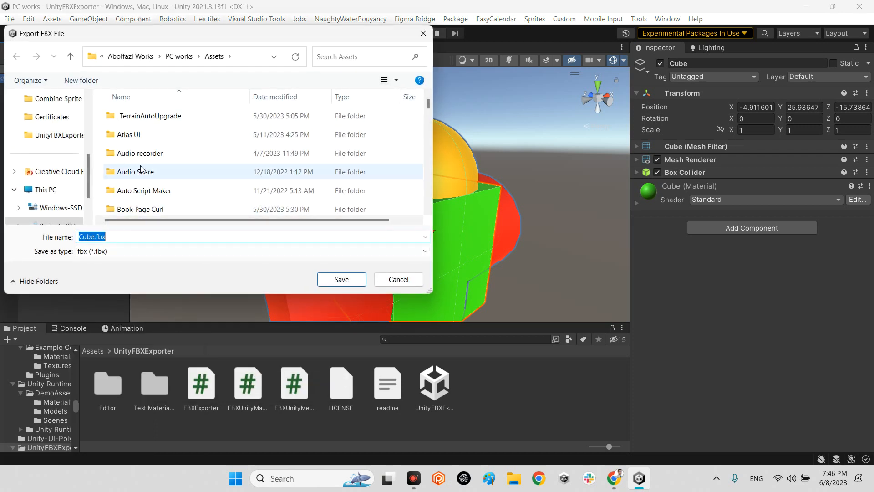
scroll(down, 3)
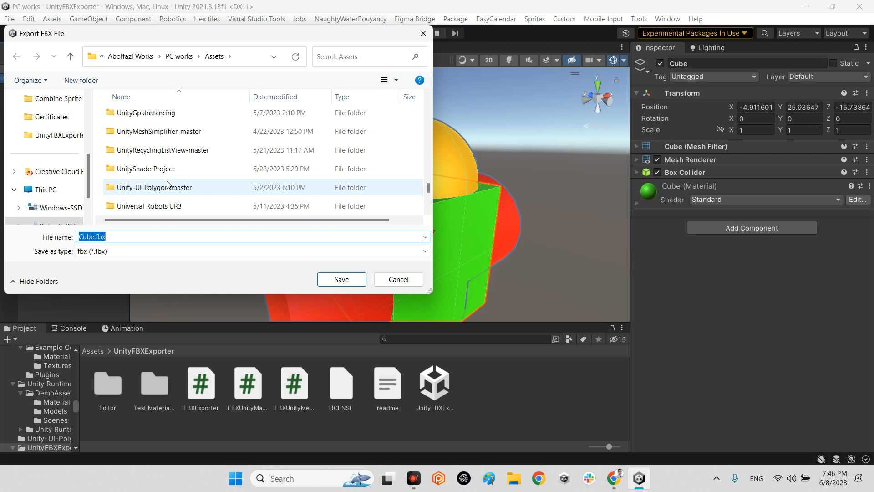
scroll(down, 3)
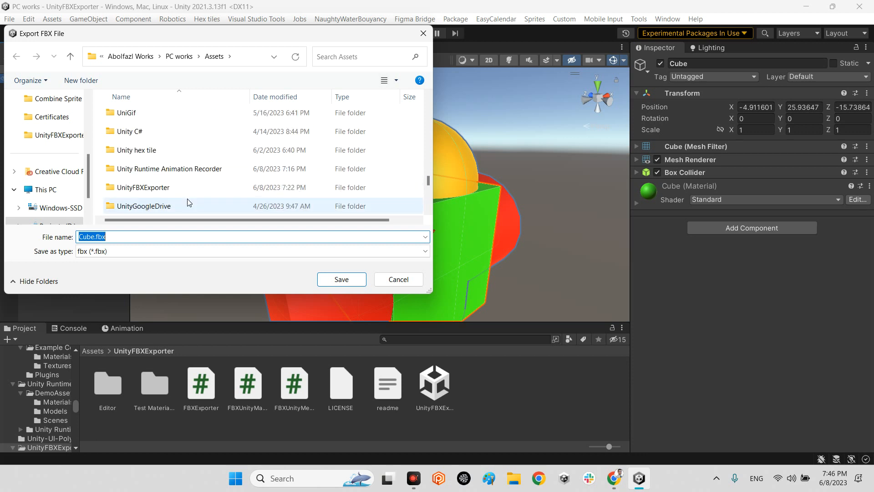
double_click(143, 187)
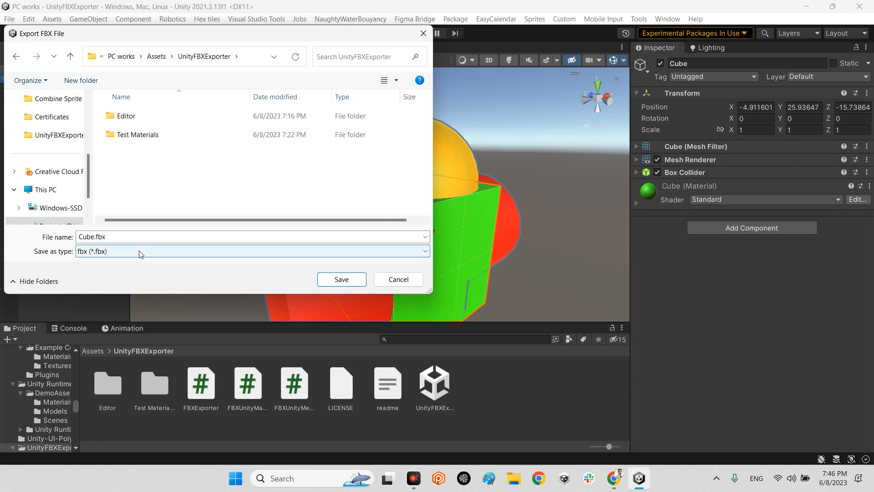
click(340, 280)
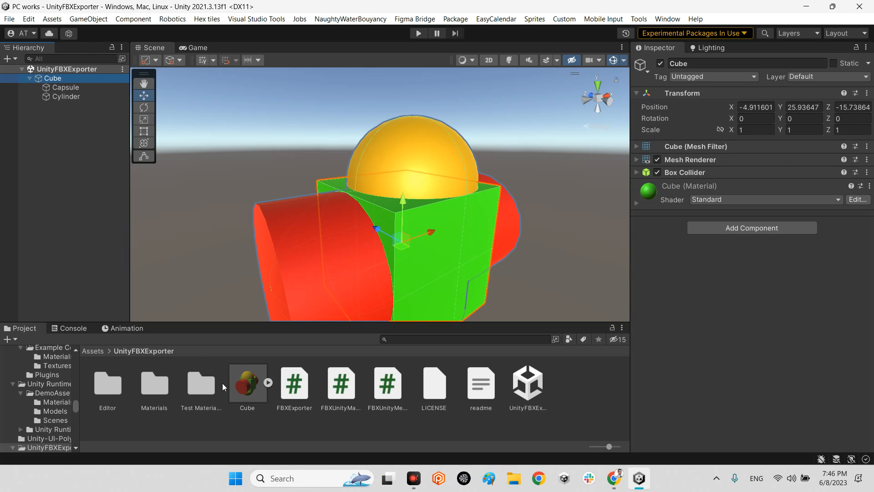
Place Cube.fbx in the scene, verify the Capsule and Cylinder materials, then delete Cube (1)
click(247, 382)
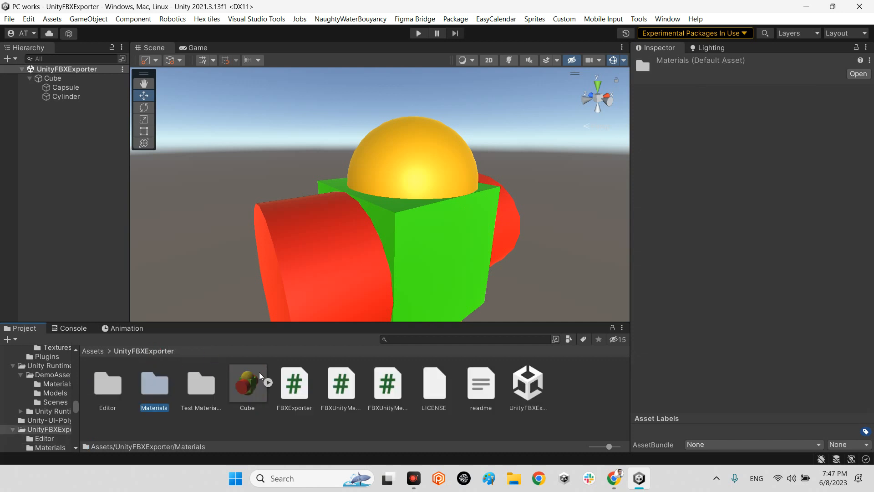
scroll(down, 3)
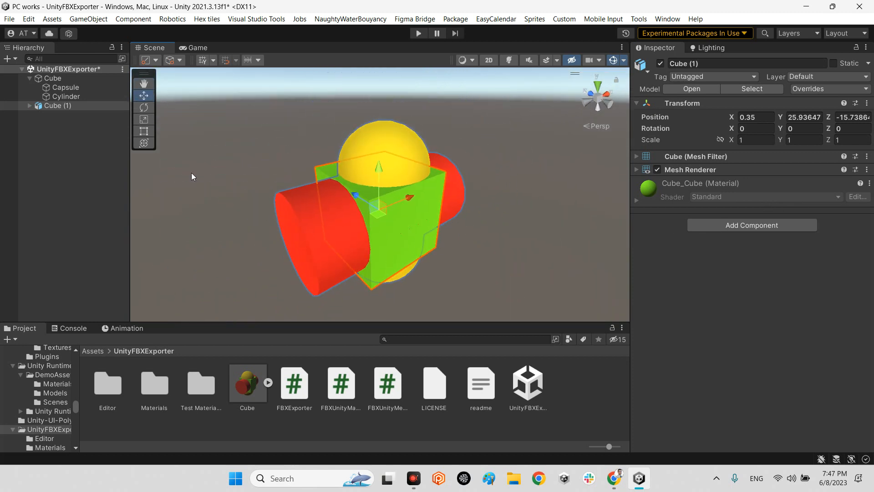
click(66, 114)
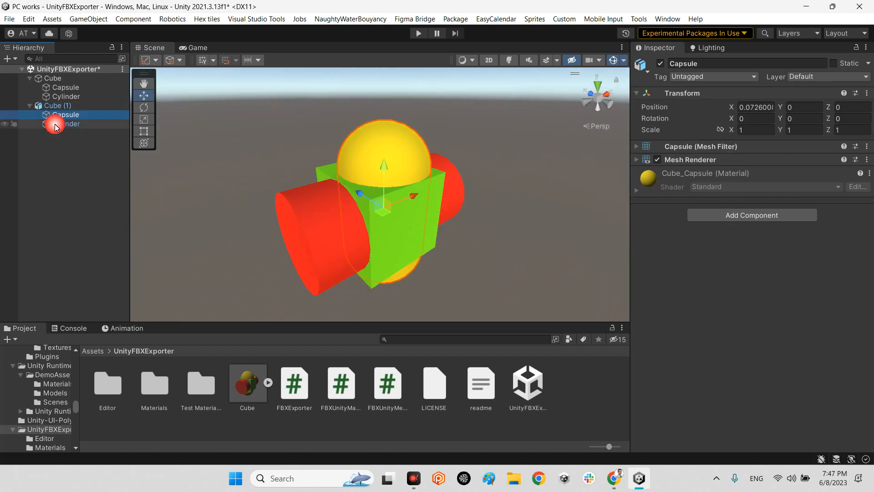
click(55, 105)
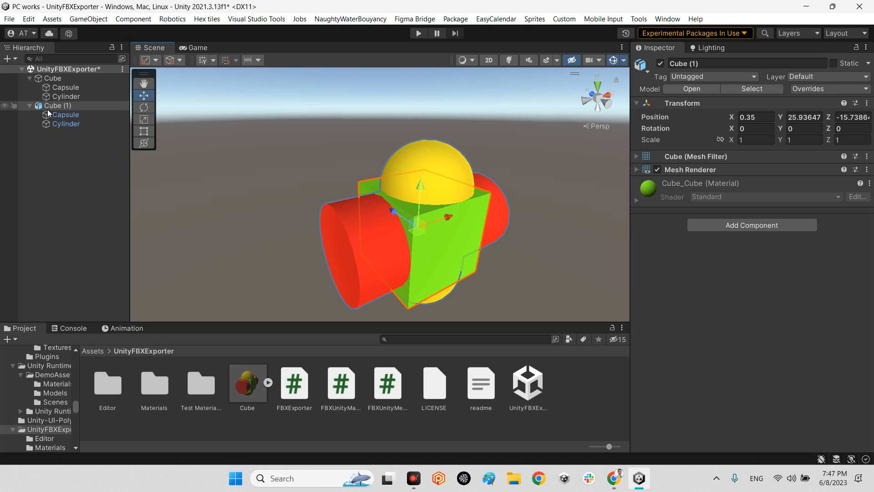
click(56, 105)
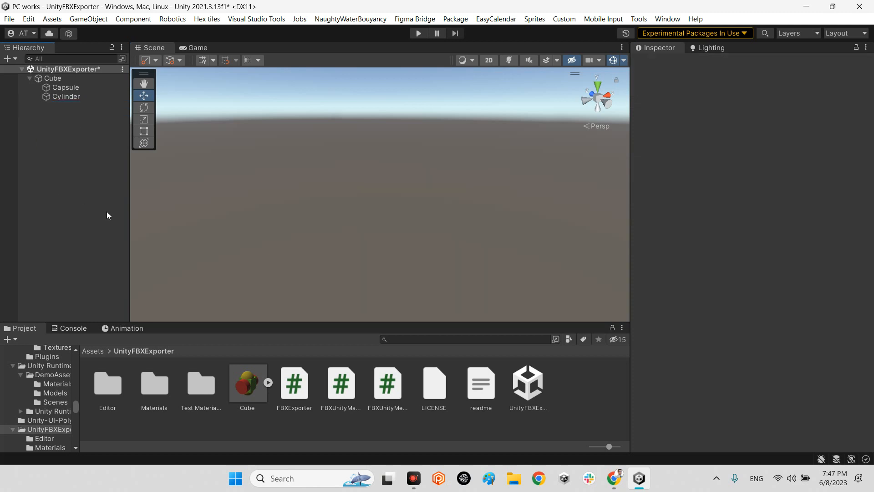
click(247, 384)
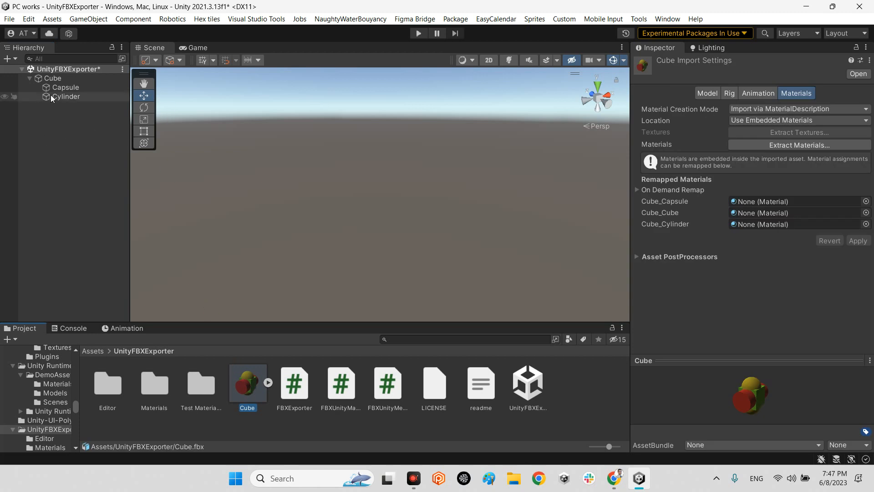
click(66, 87)
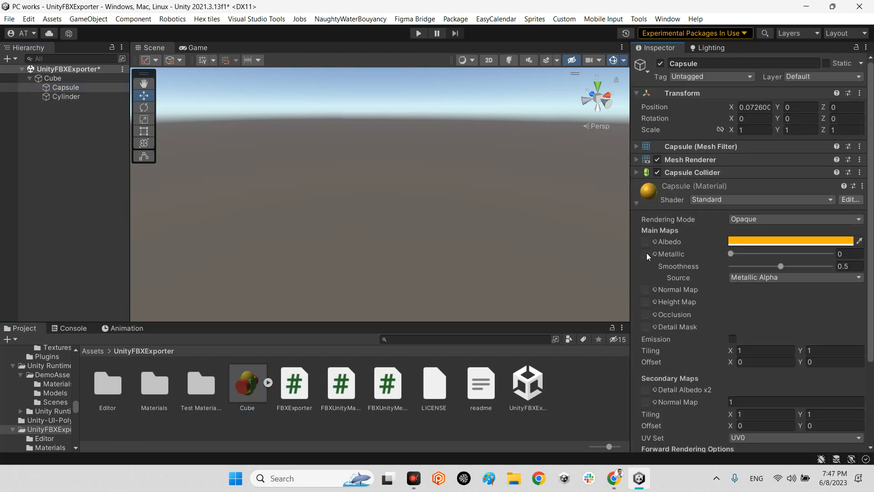
mouse_move(686, 246)
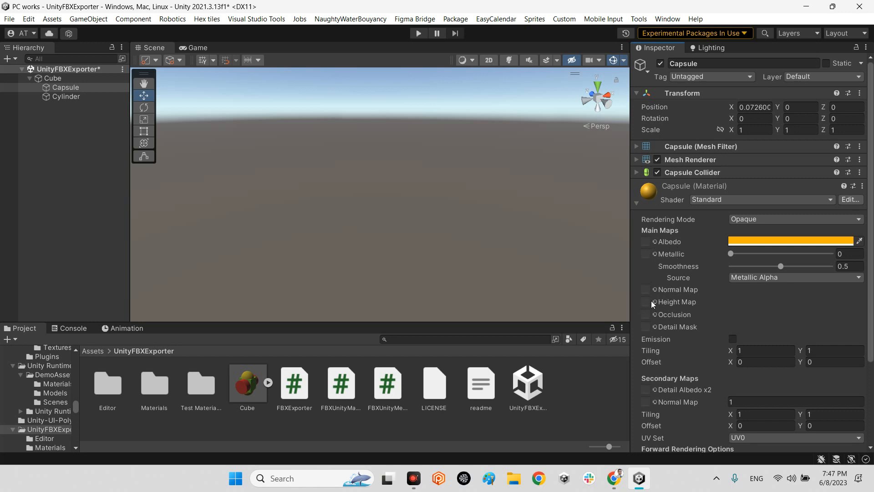
mouse_move(657, 310)
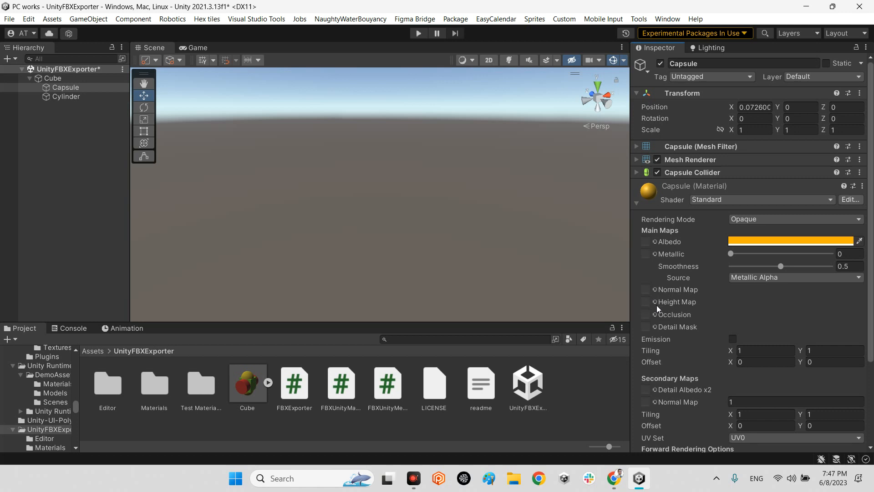
mouse_move(660, 310)
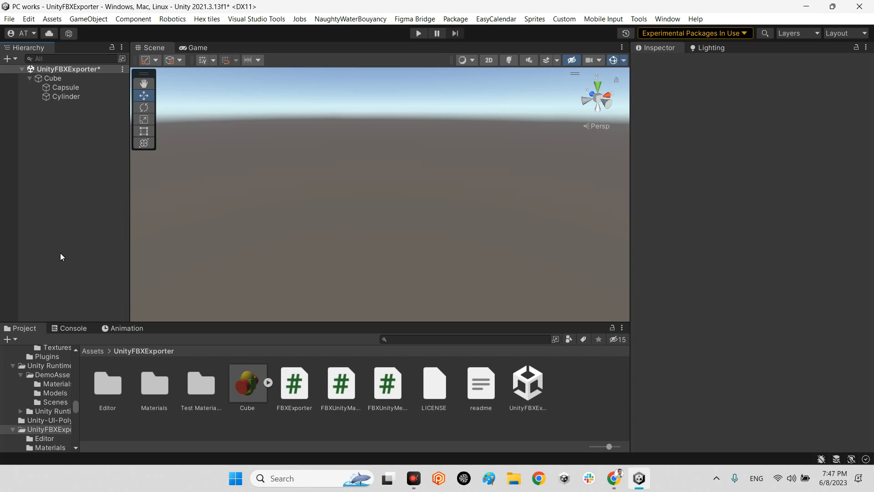
mouse_move(655, 336)
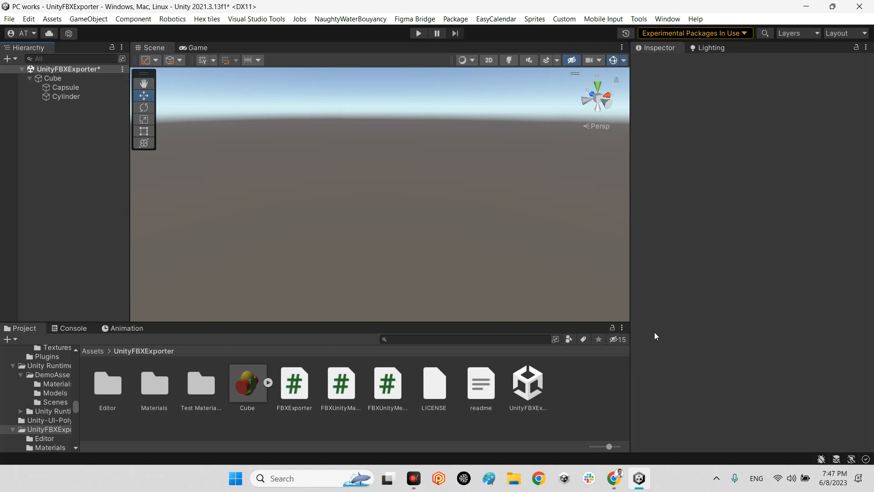